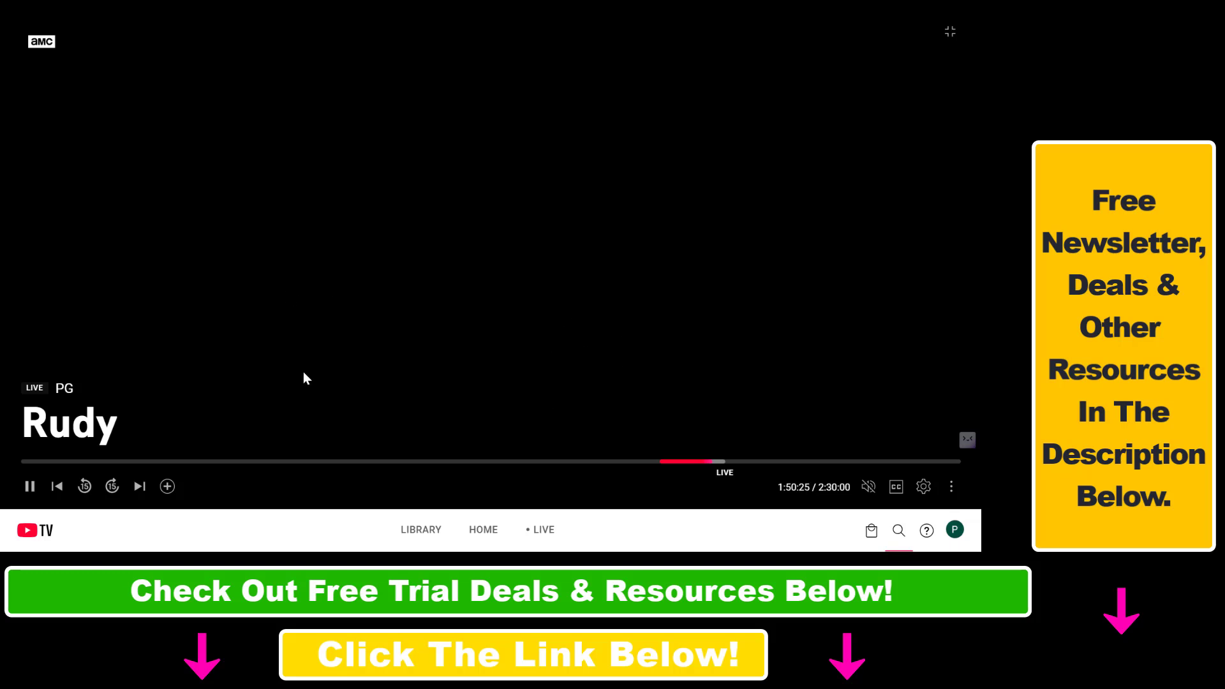
{"action": "mouse_move", "coordinate": [331, 429]}
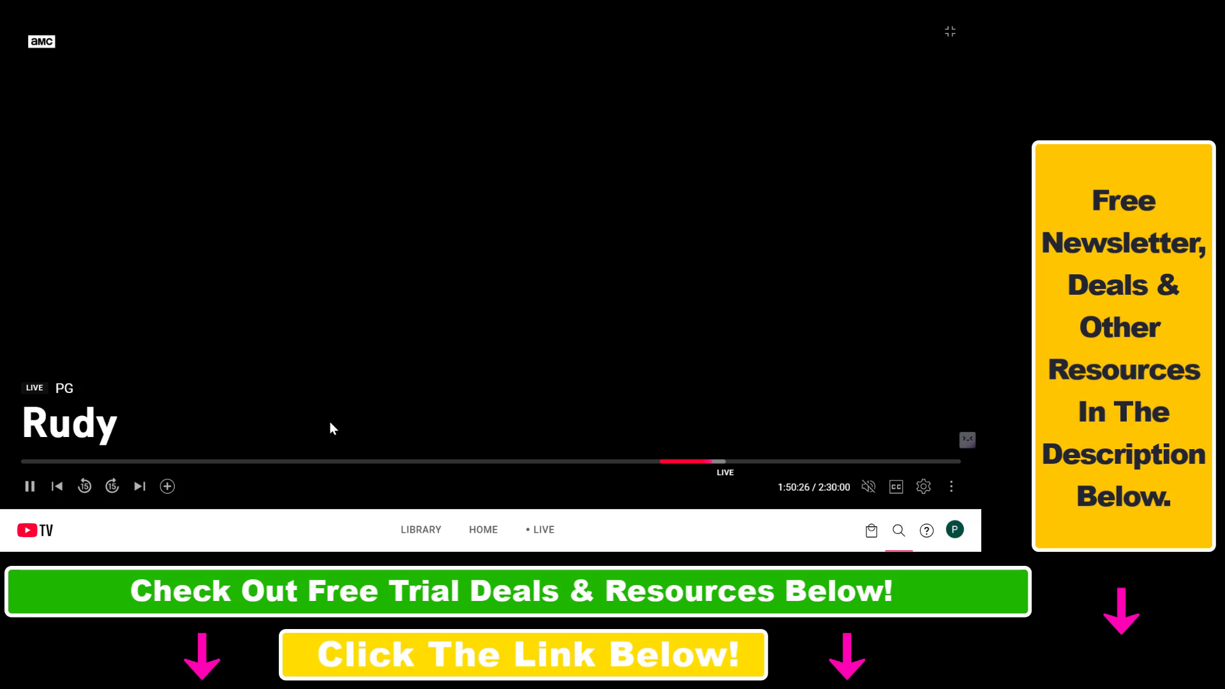
- Show the Rudy stream's player settings with speed, subtitles, audio track and quality options
{"action": "left_click", "coordinate": [922, 486]}
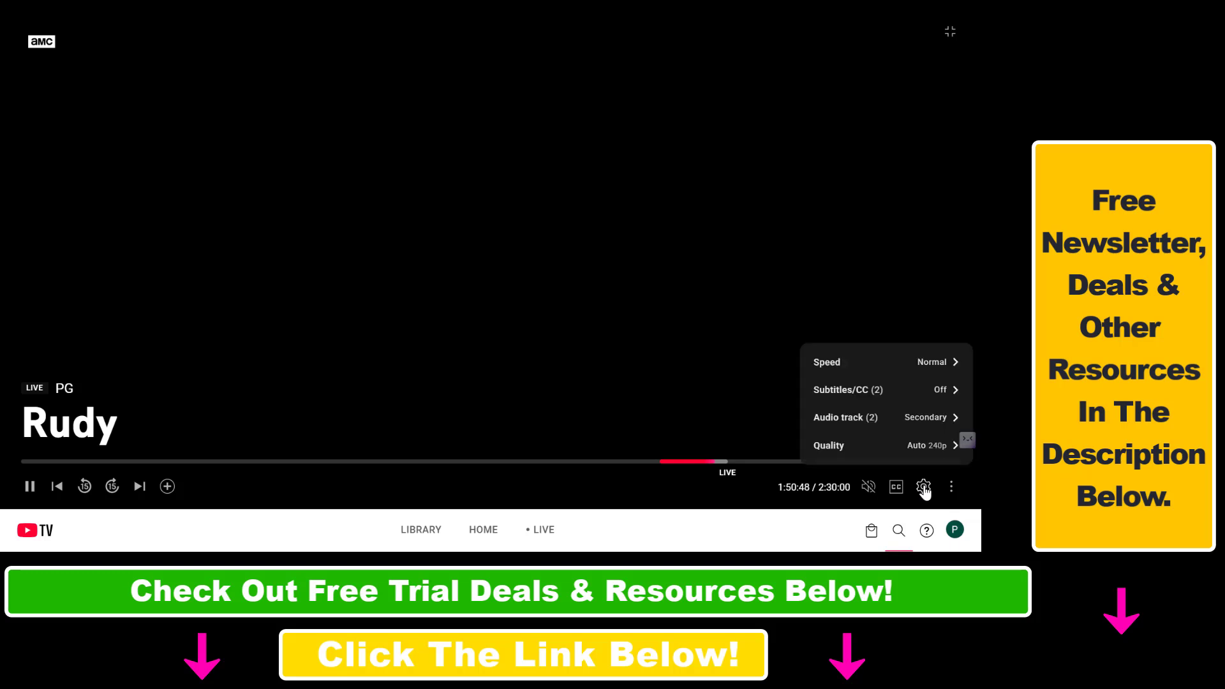
{"action": "mouse_move", "coordinate": [859, 361]}
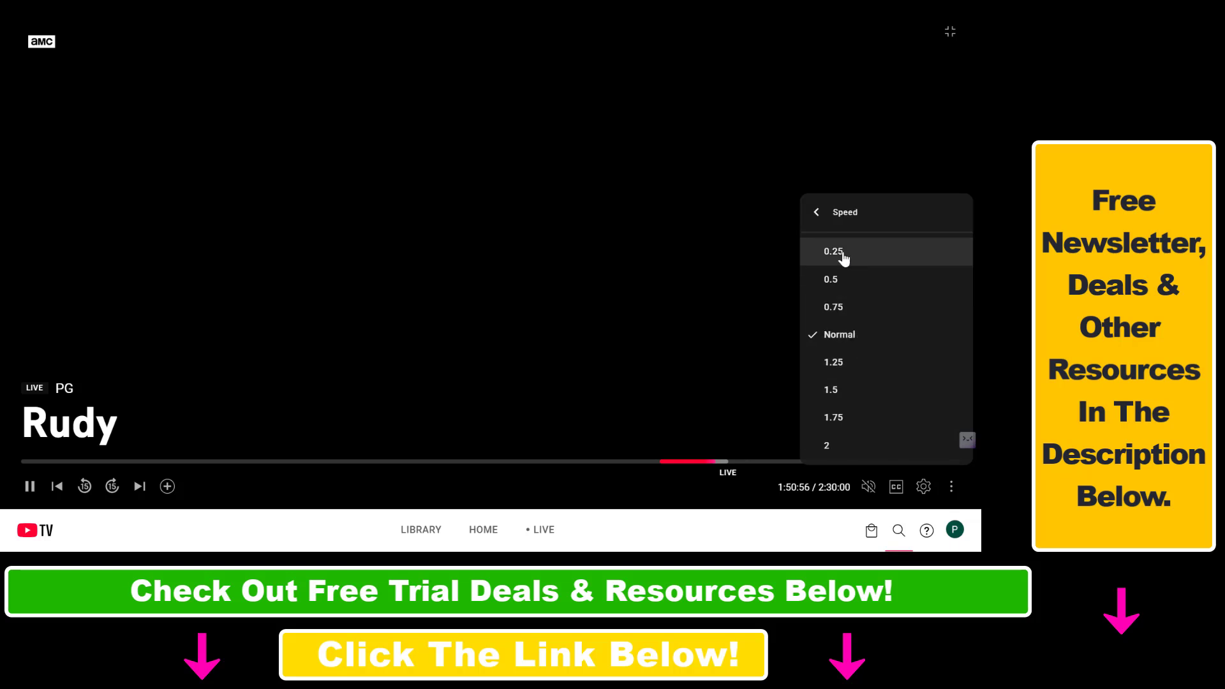
{"action": "mouse_move", "coordinate": [851, 306]}
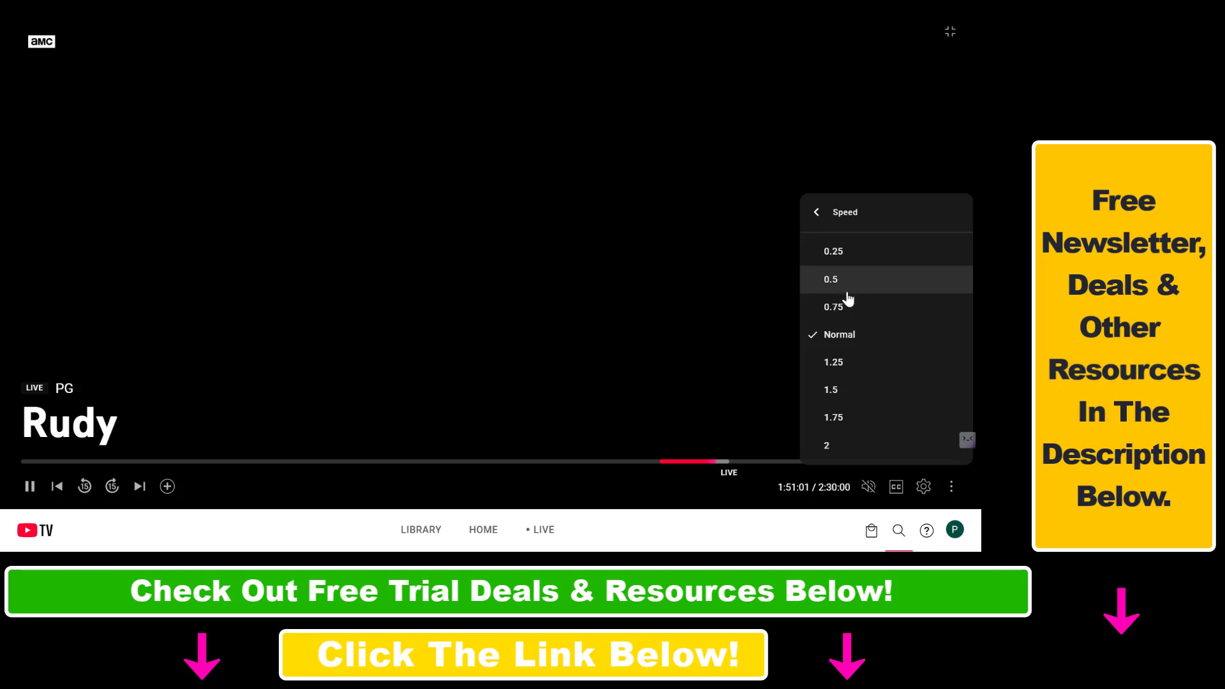
{"action": "mouse_move", "coordinate": [864, 416]}
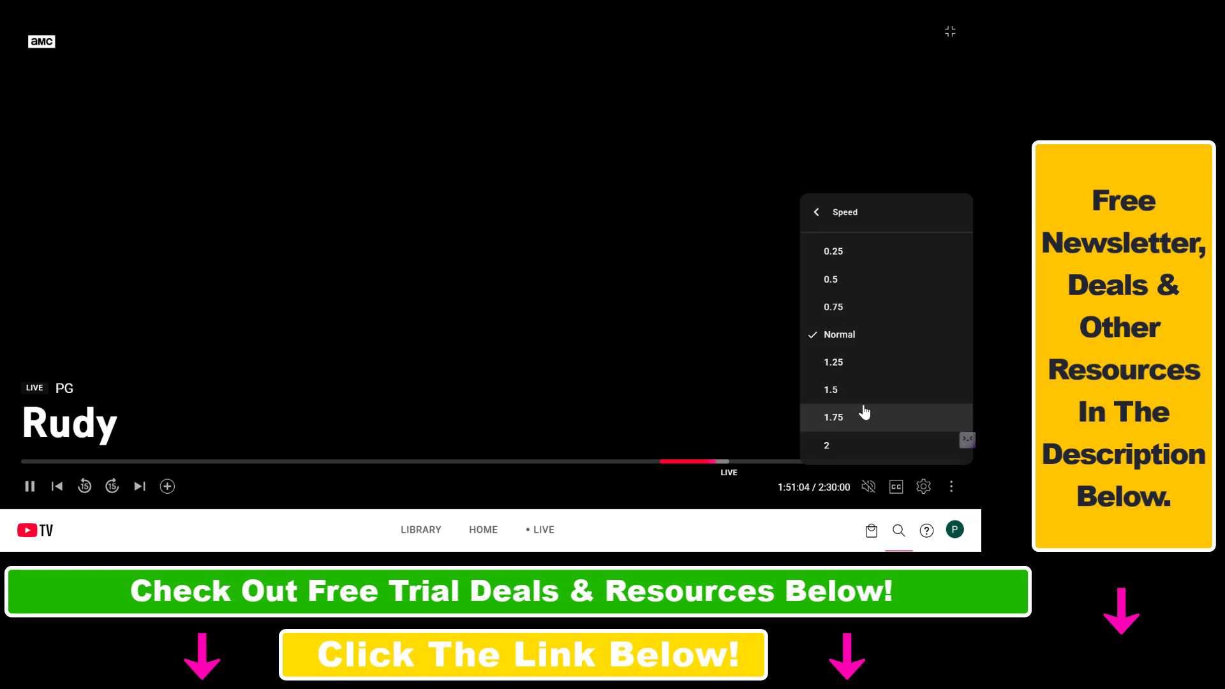
- Set Rudy's playback speed to 2x, then switch it back to Normal
{"action": "left_click", "coordinate": [833, 416]}
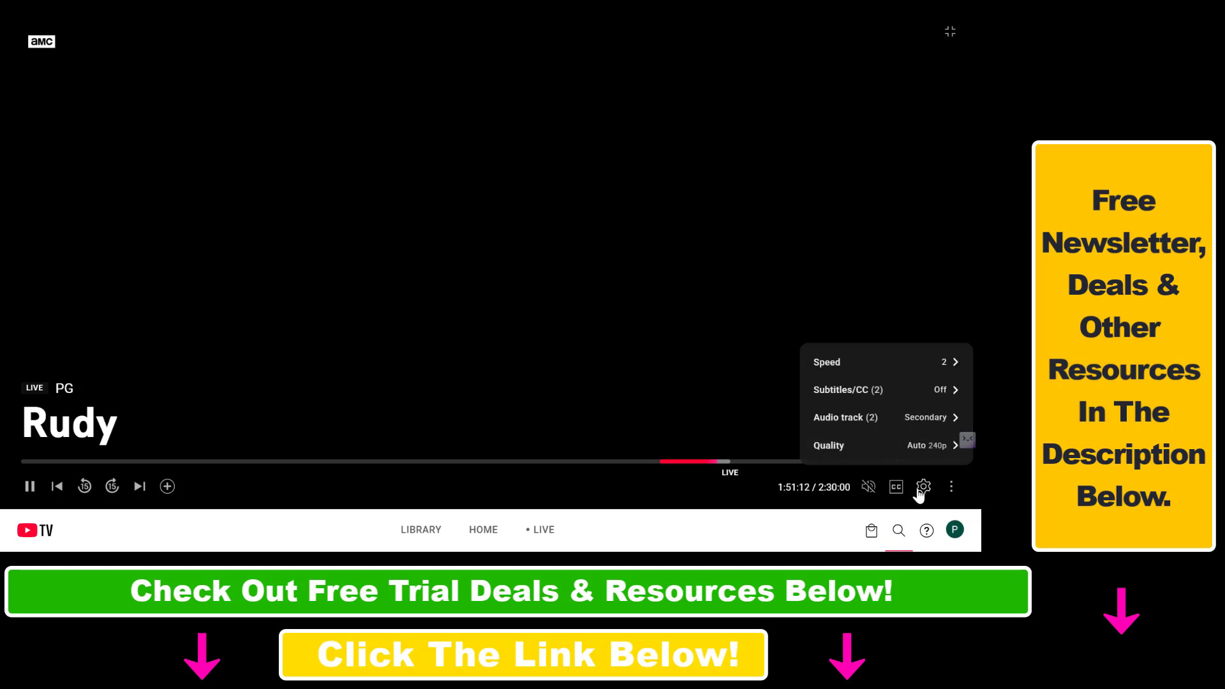
{"action": "left_click", "coordinate": [827, 361]}
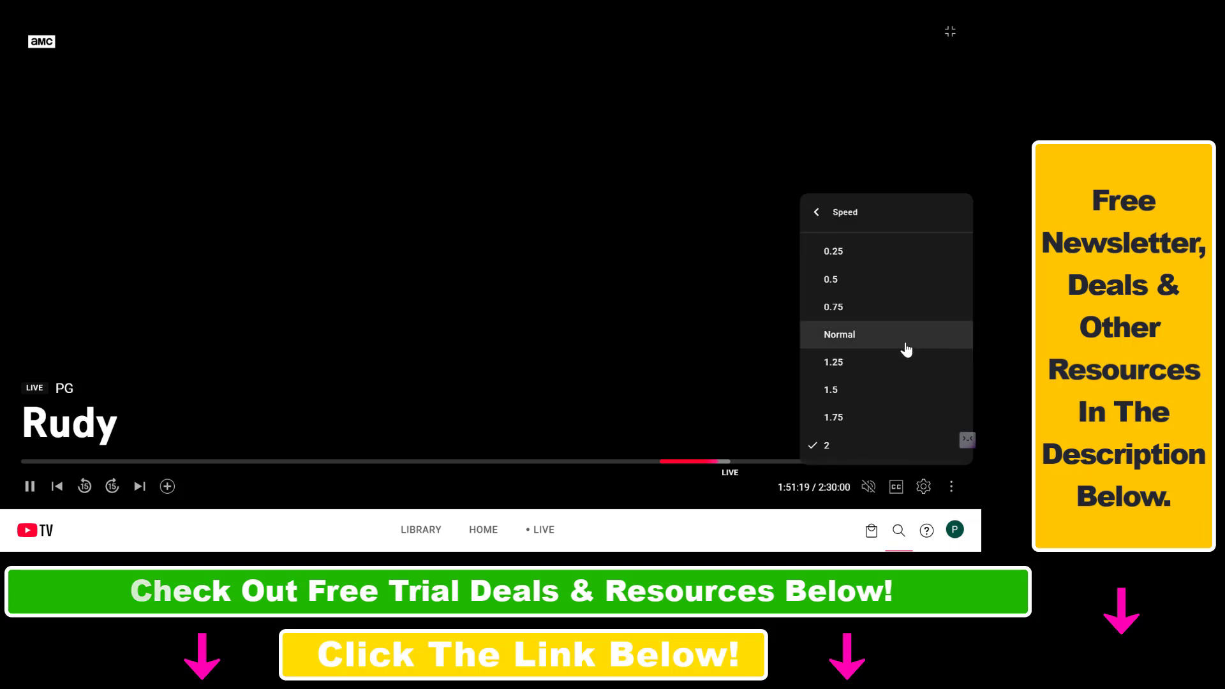
{"action": "left_click", "coordinate": [840, 334]}
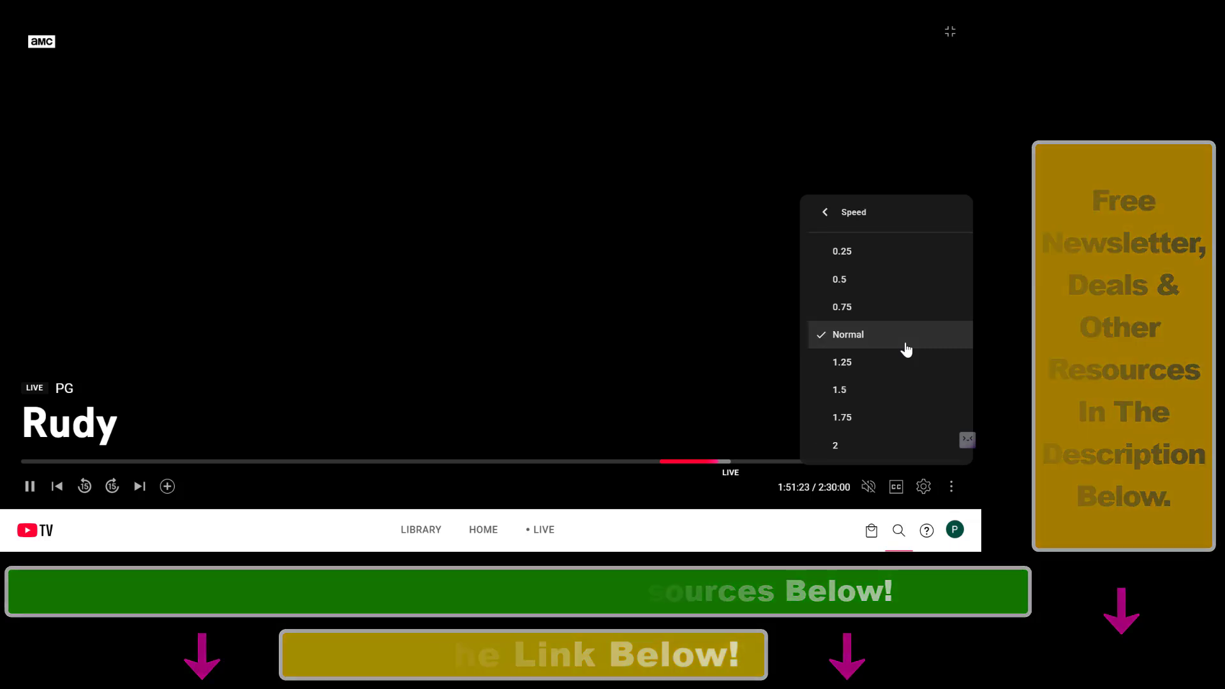